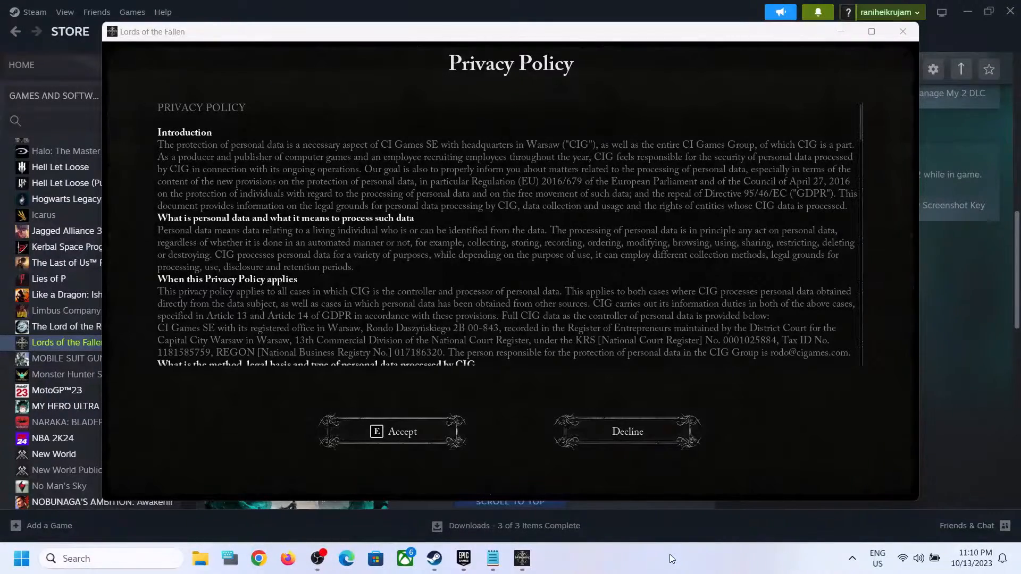
pyautogui.moveTo(711, 203)
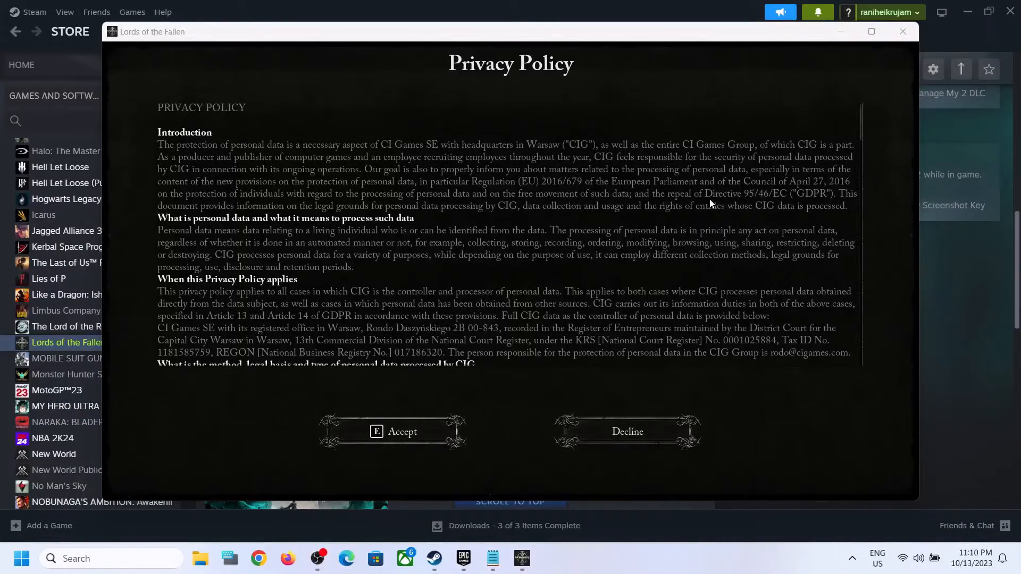
pyautogui.moveTo(580, 80)
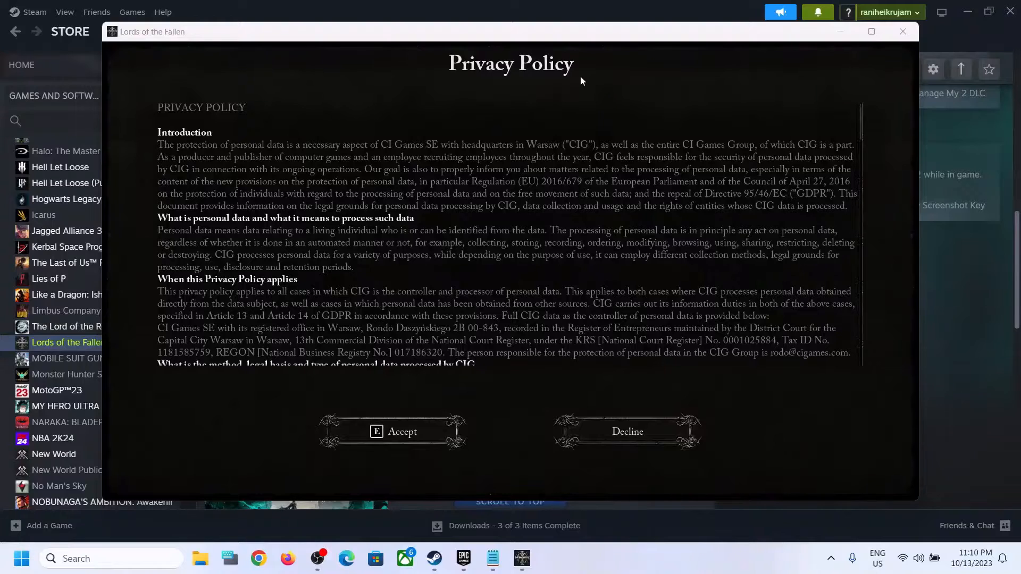
pyautogui.moveTo(814, 228)
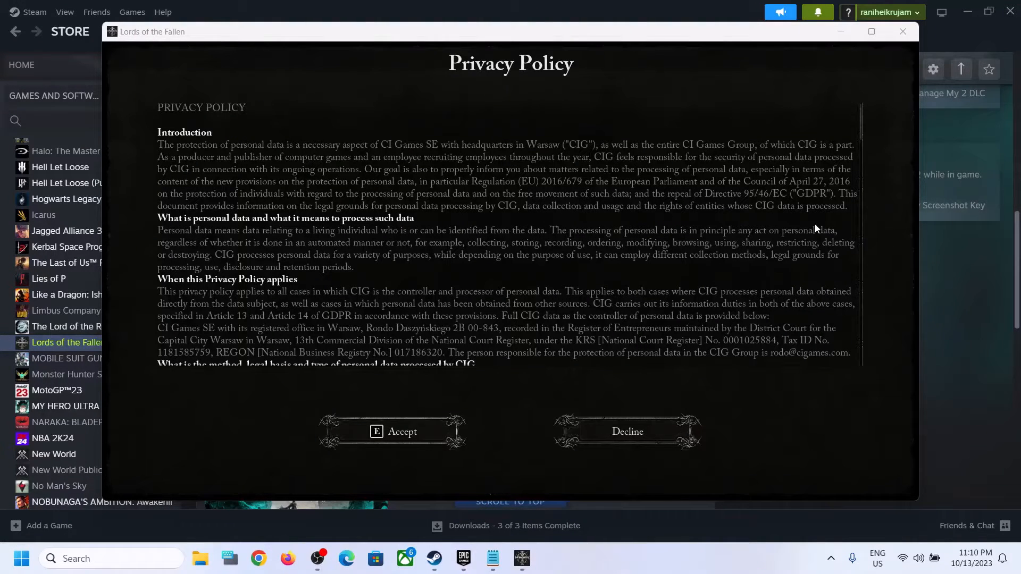
pyautogui.moveTo(871, 182)
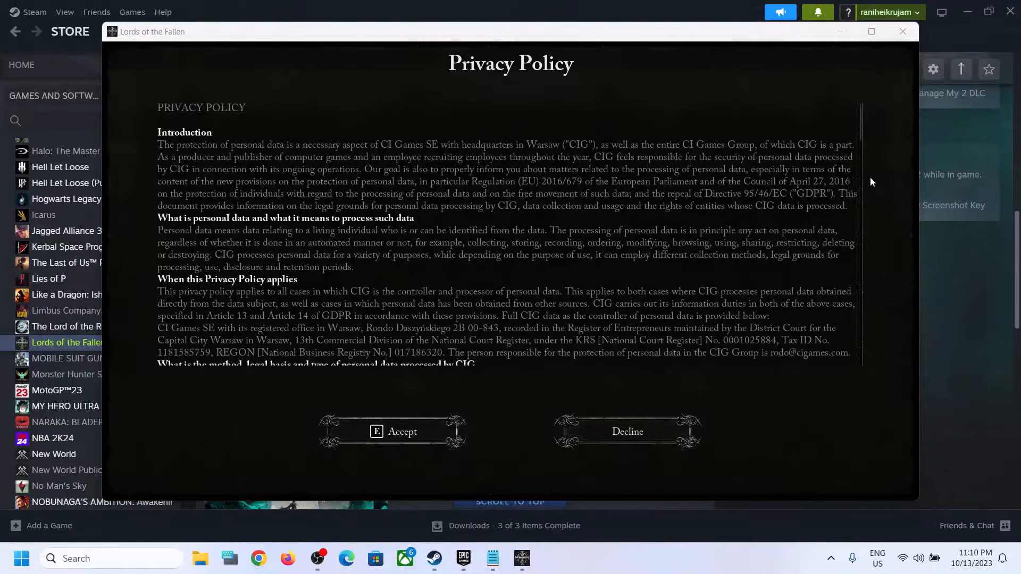
pyautogui.moveTo(863, 127)
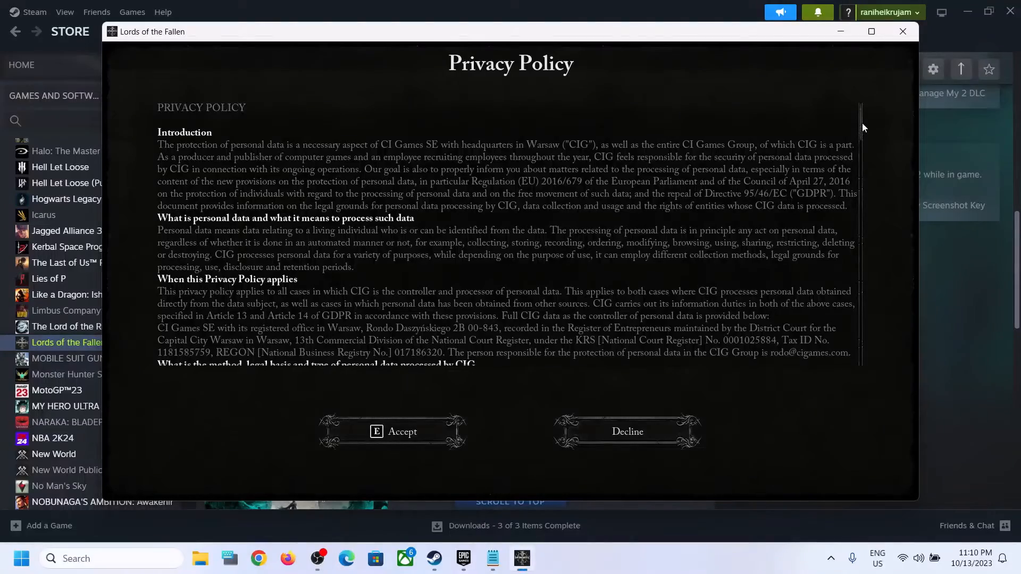
# - Scroll the Privacy Policy to its last section, dated March 20, 2023
pyautogui.scroll(-3)
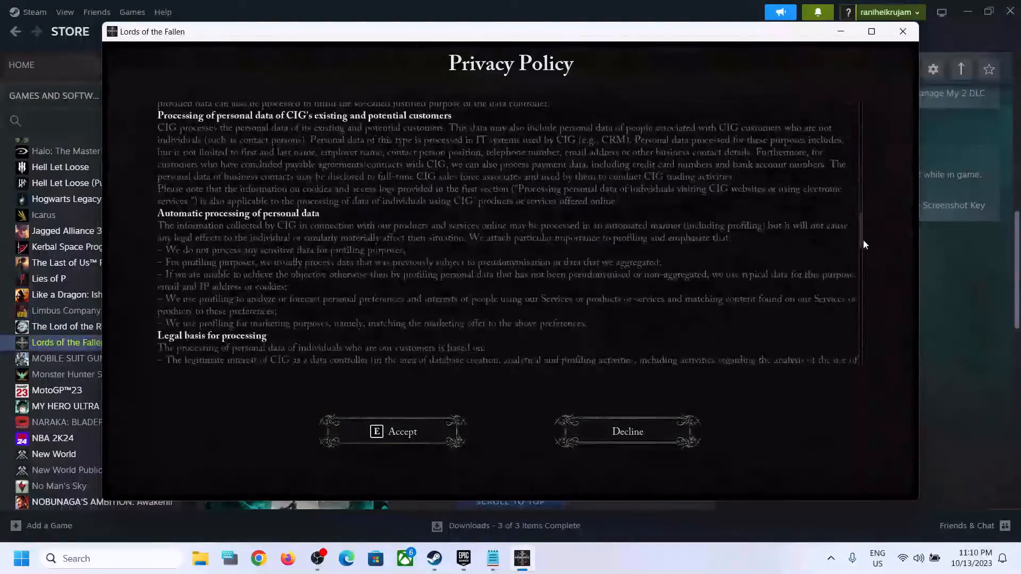
pyautogui.scroll(-3)
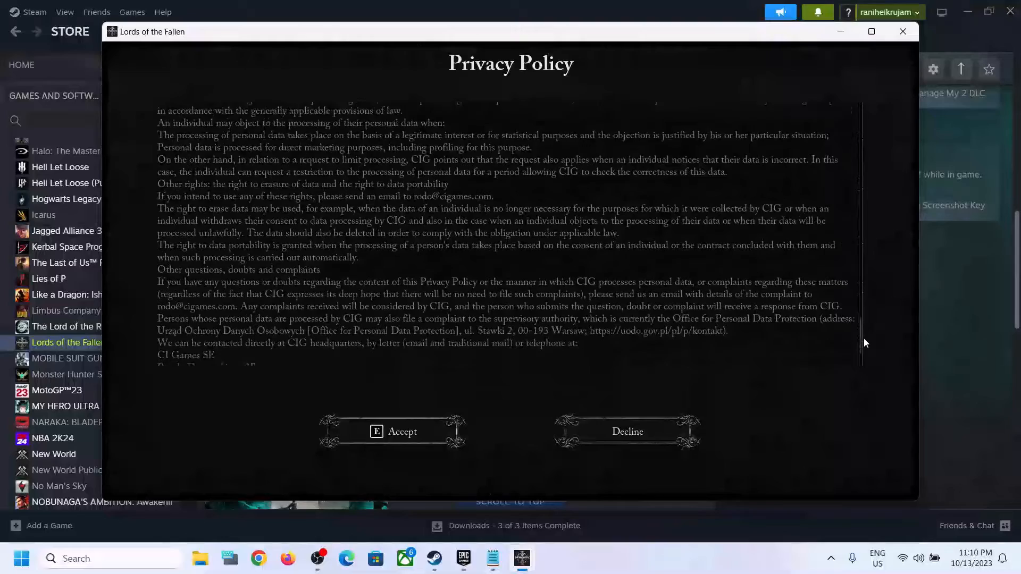
pyautogui.scroll(-3)
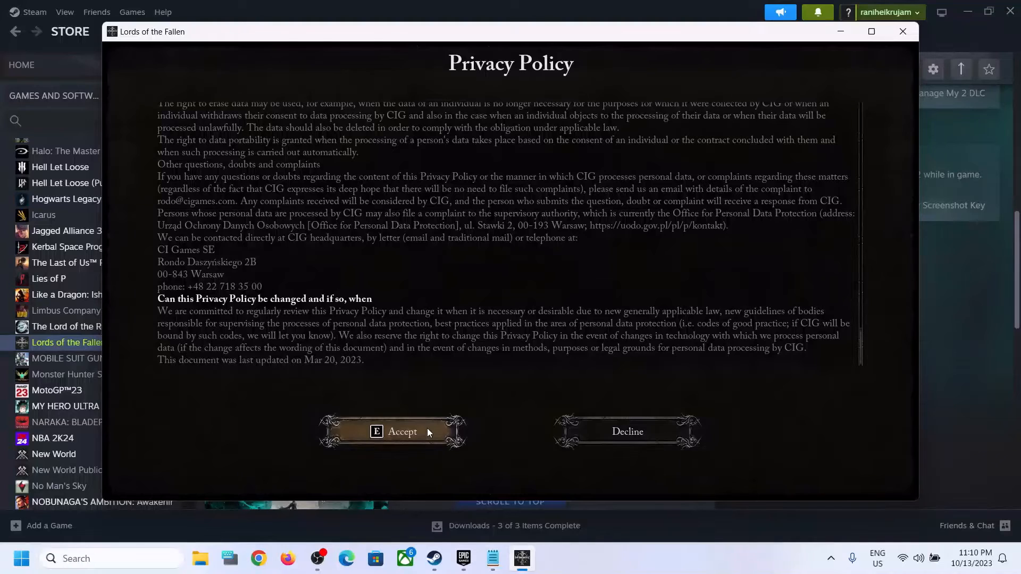
pyautogui.moveTo(433, 409)
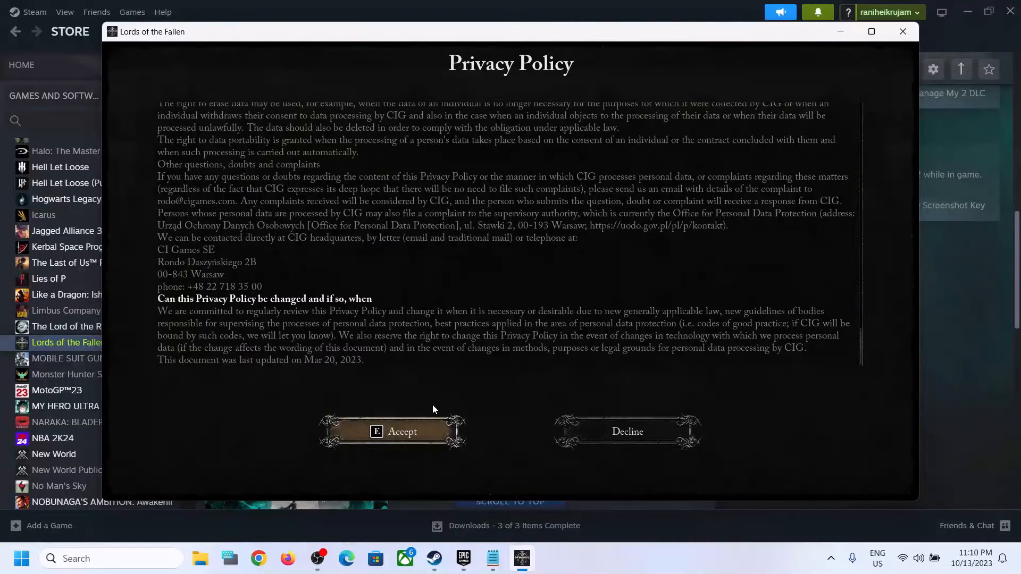
pyautogui.moveTo(425, 434)
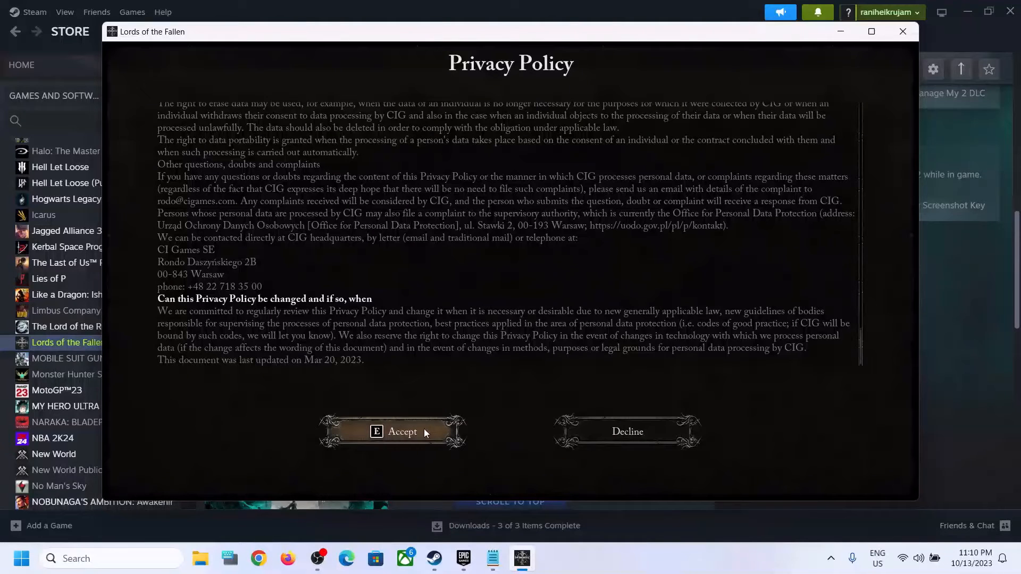
pyautogui.moveTo(438, 553)
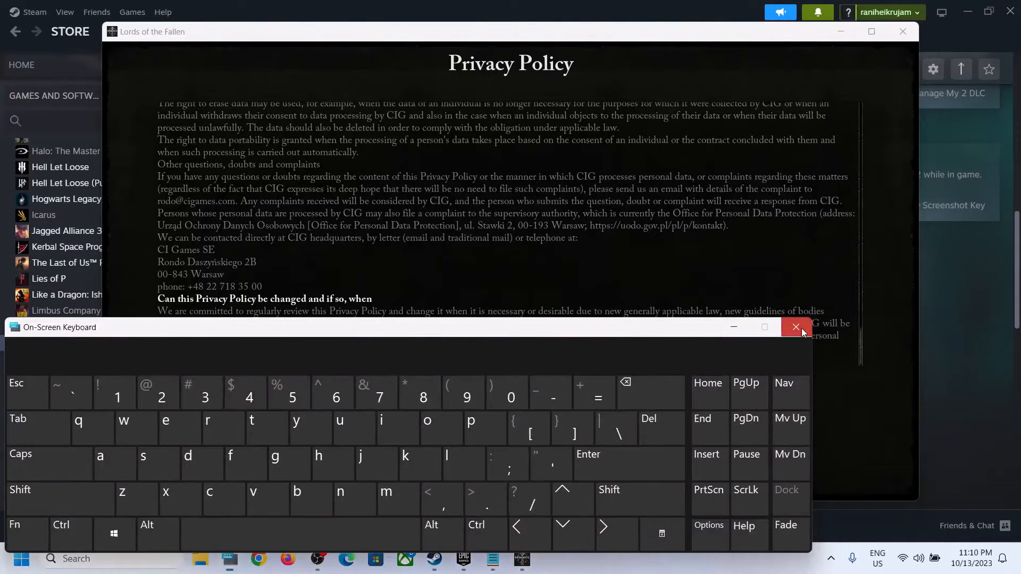
pyautogui.click(795, 327)
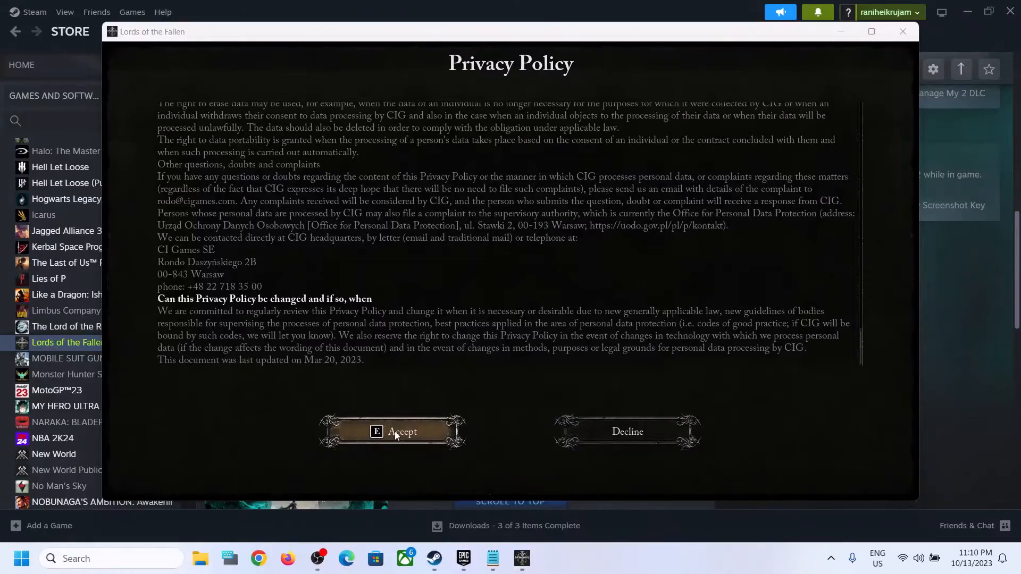
pyautogui.moveTo(393, 431)
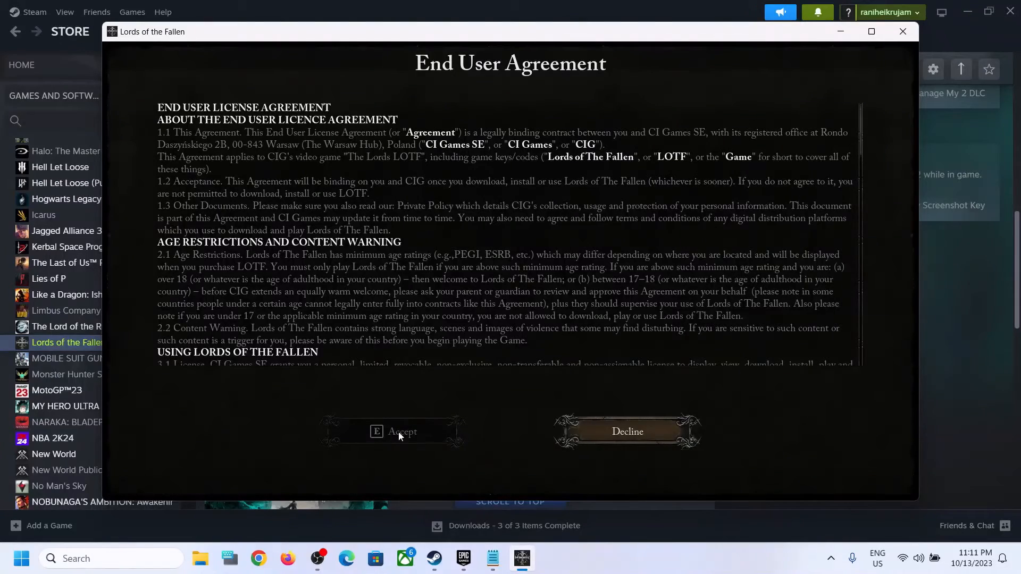
pyautogui.moveTo(862, 140)
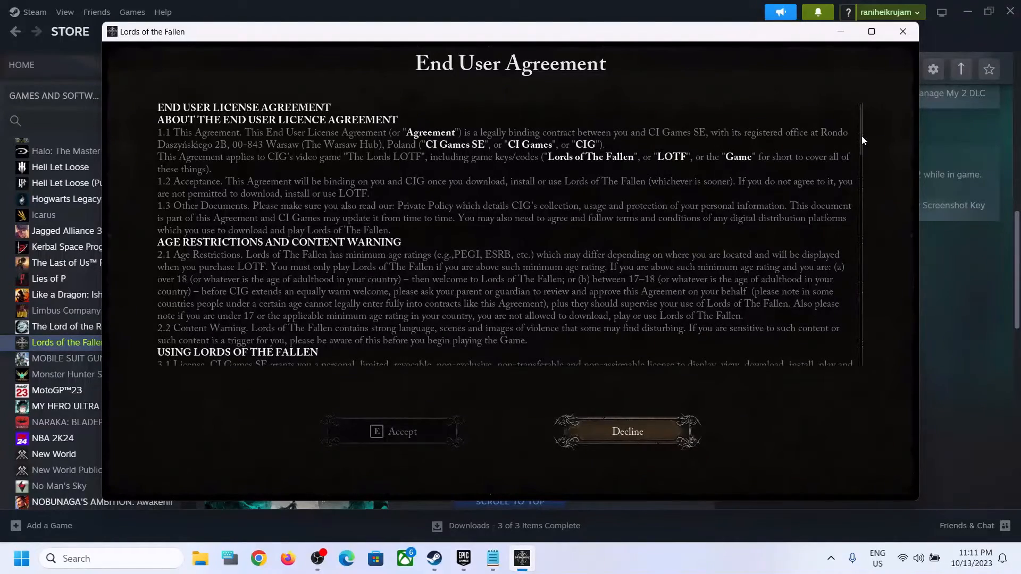
# - Read the End User Agreement to the bottom and accept it
pyautogui.scroll(-3)
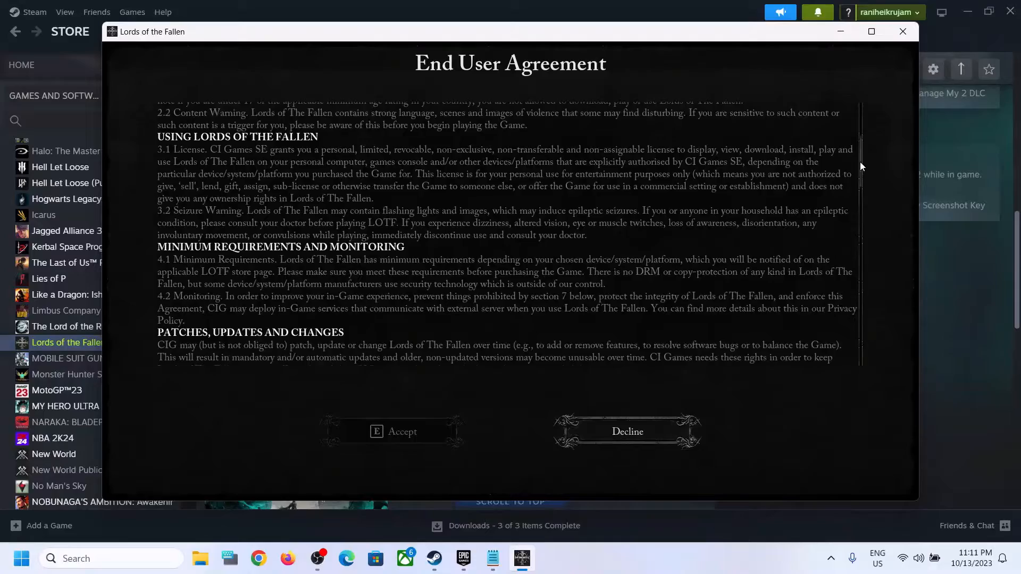
pyautogui.scroll(-3)
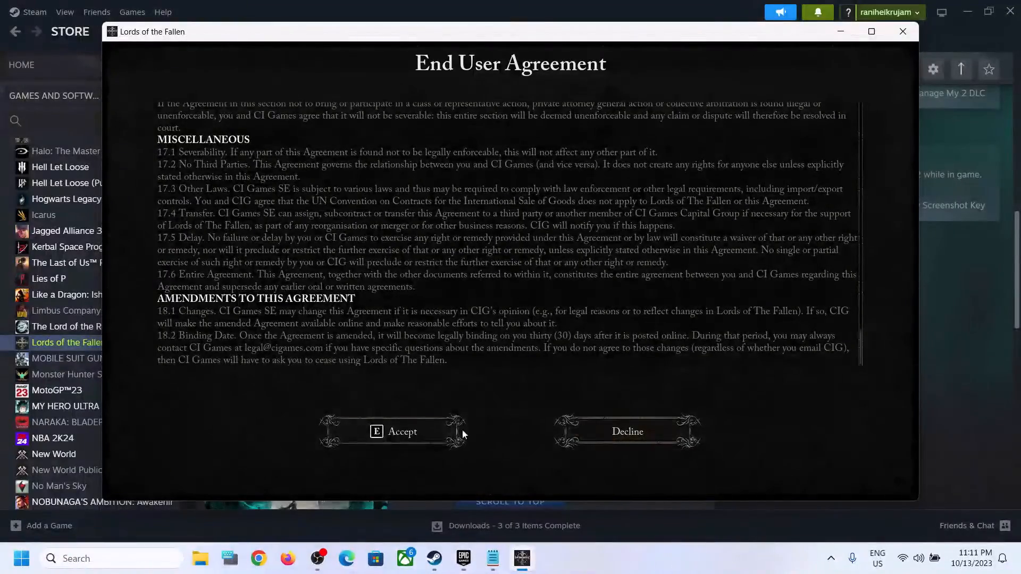
pyautogui.moveTo(626, 431)
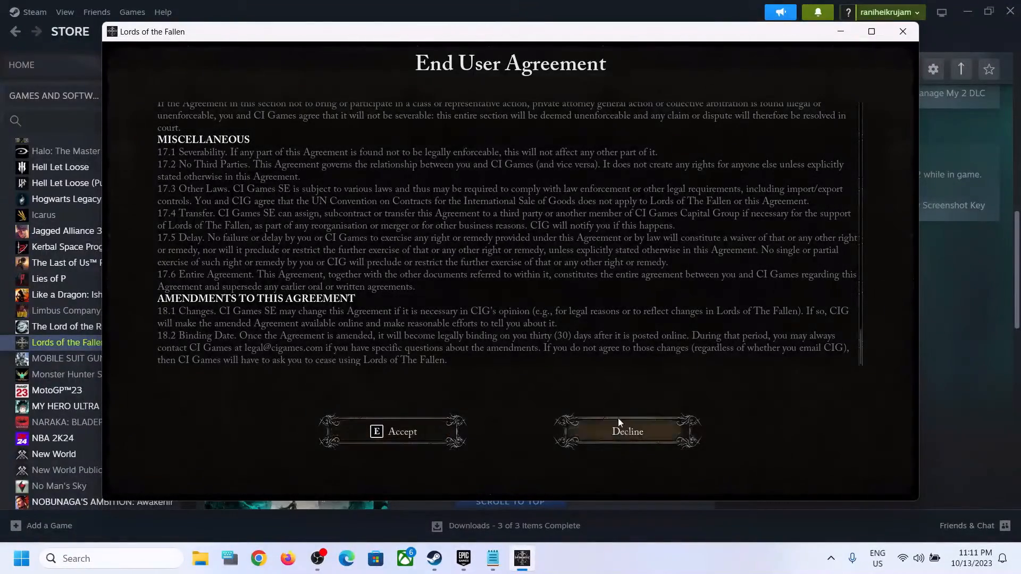
pyautogui.moveTo(491, 406)
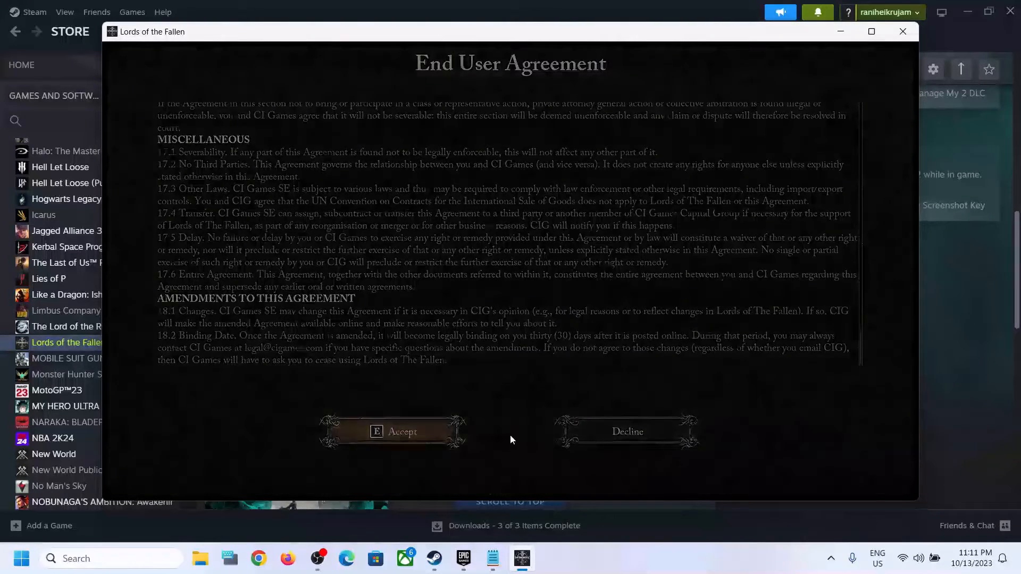
pyautogui.click(392, 432)
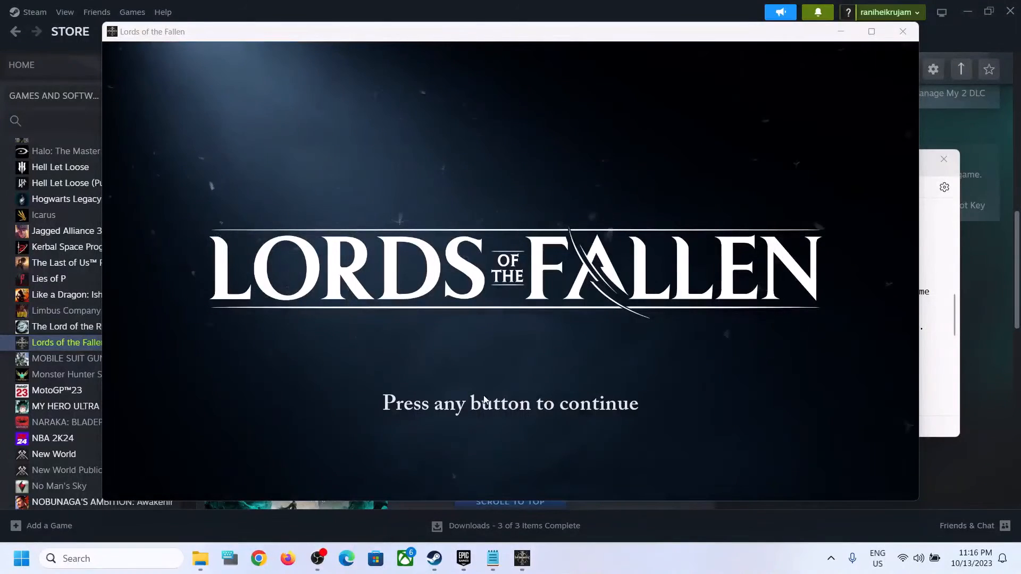
pyautogui.moveTo(482, 412)
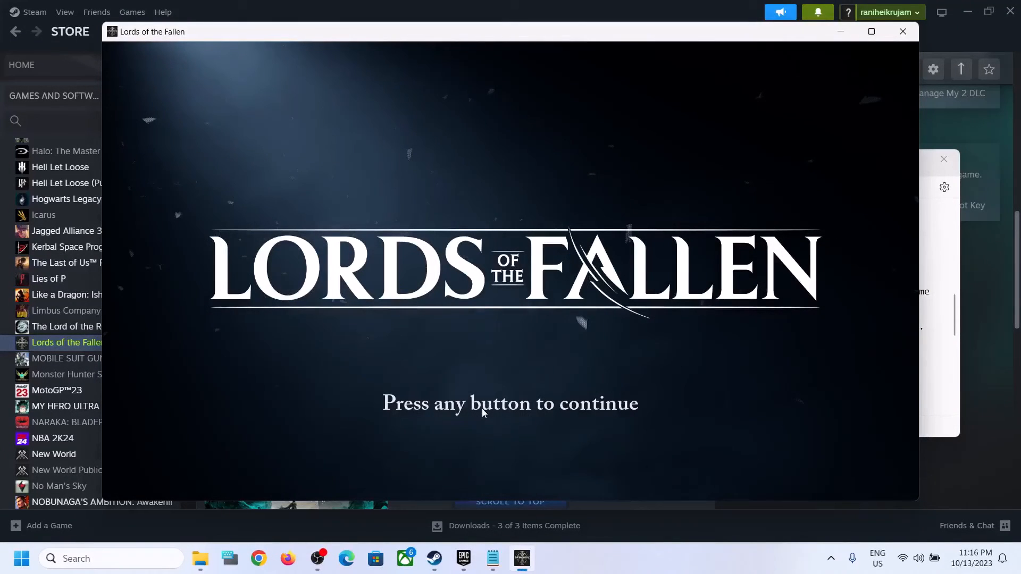